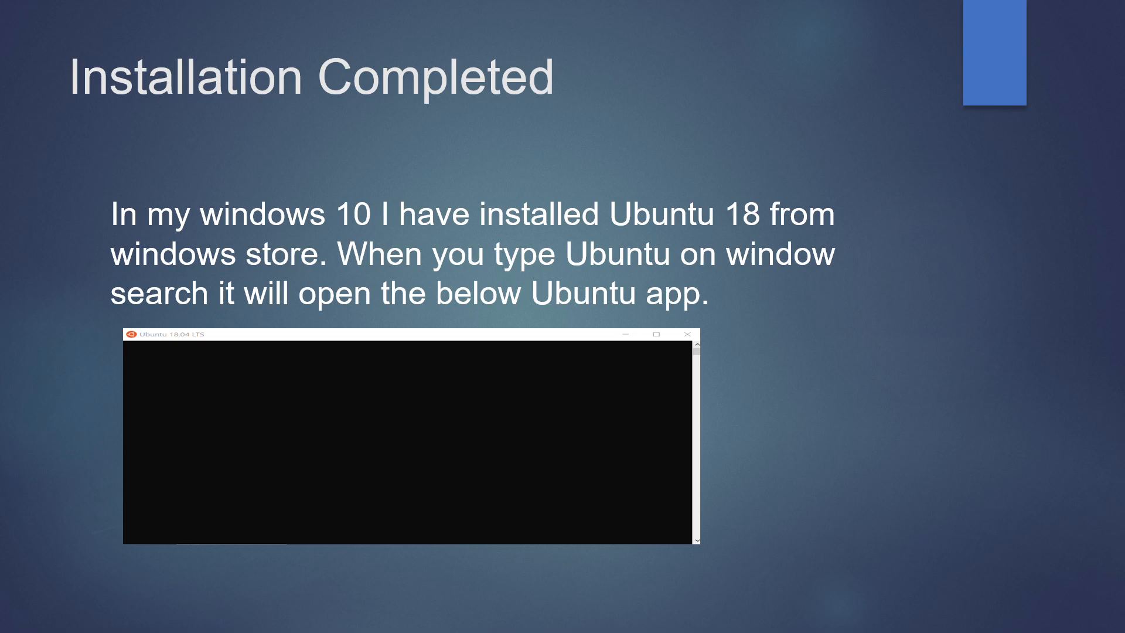
Advance from the Installation Completed slide to the slide on starting HDFS and Yarn.
key(Right)
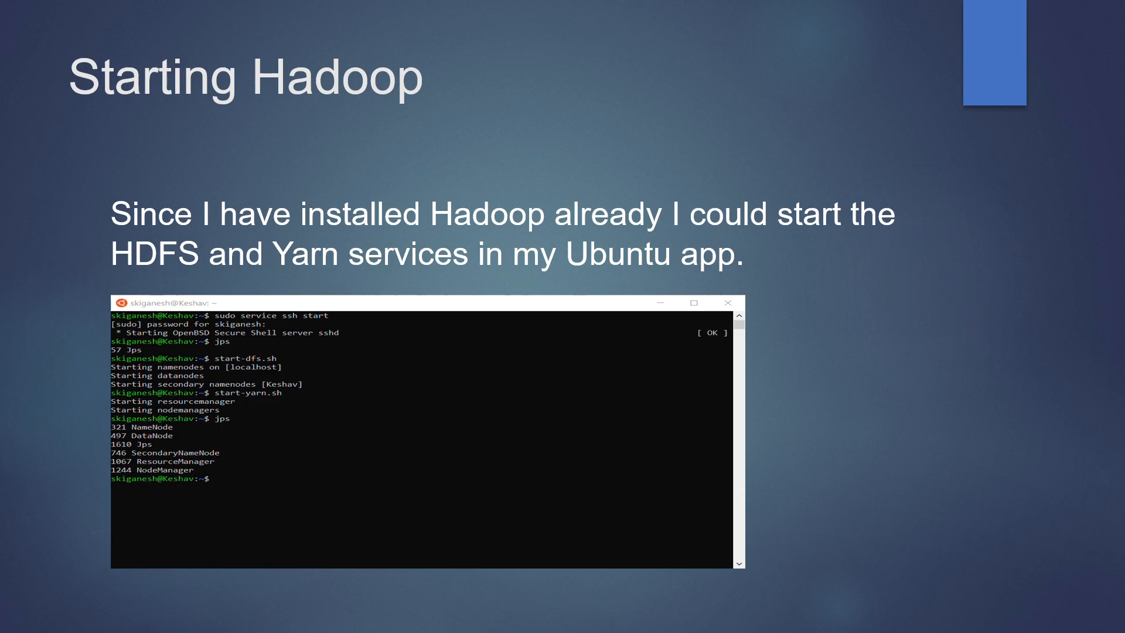